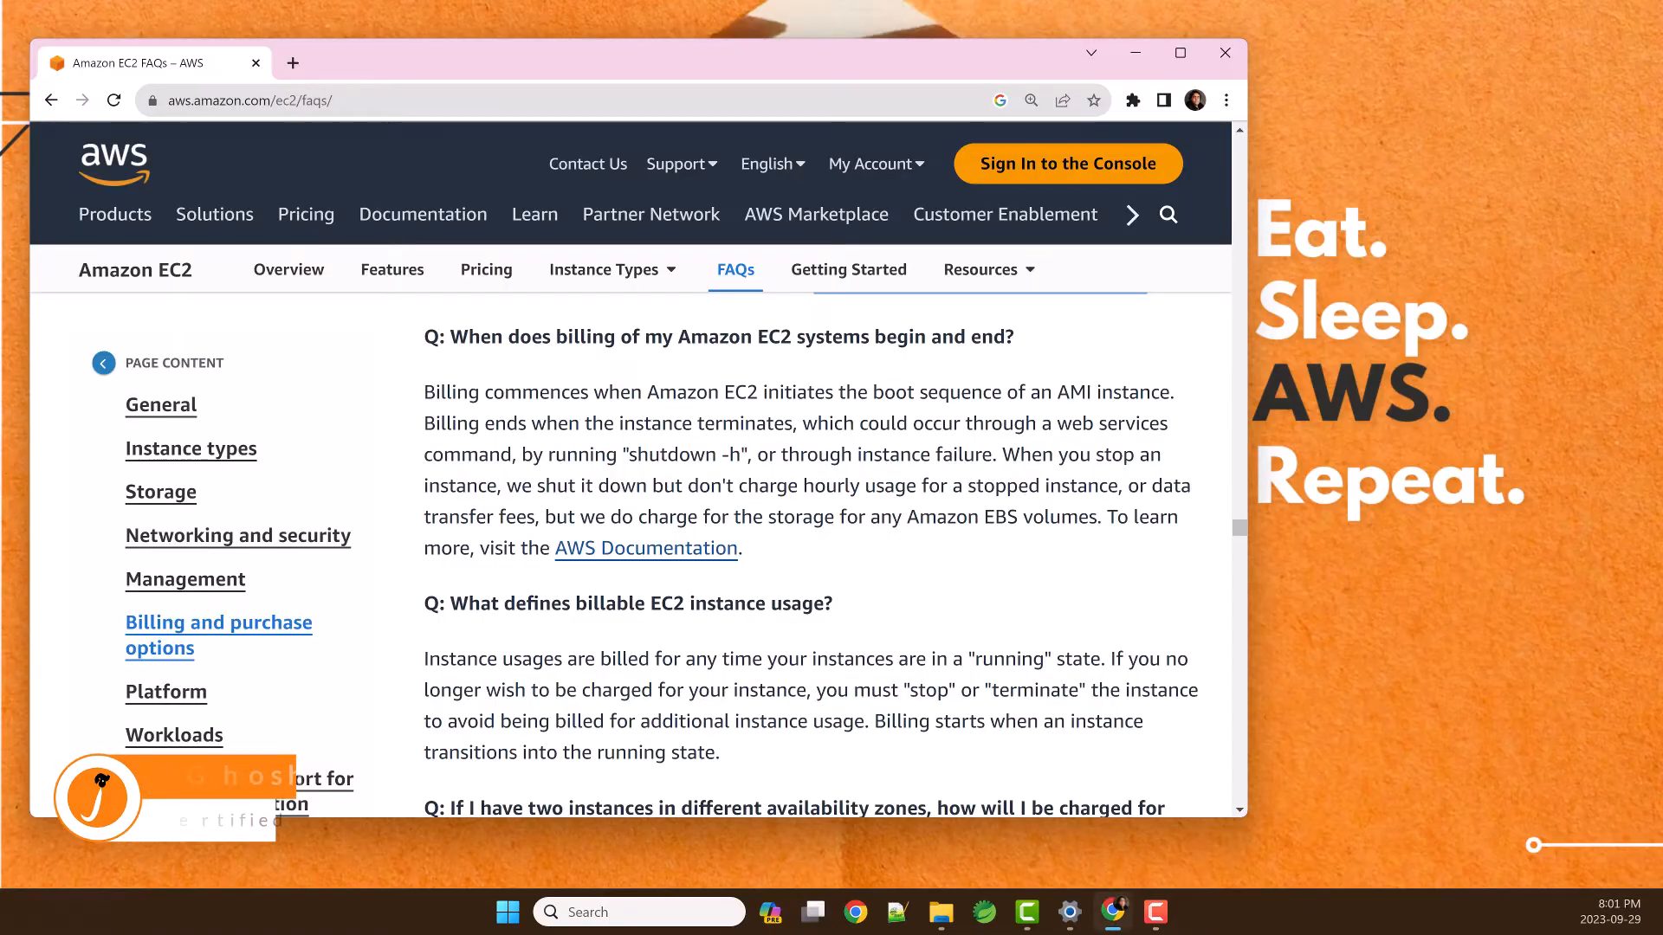
Highlight the FAQ sentence saying stopped instances incur no hourly usage or data transfer fees.
left_click_drag(689, 485, 878, 485)
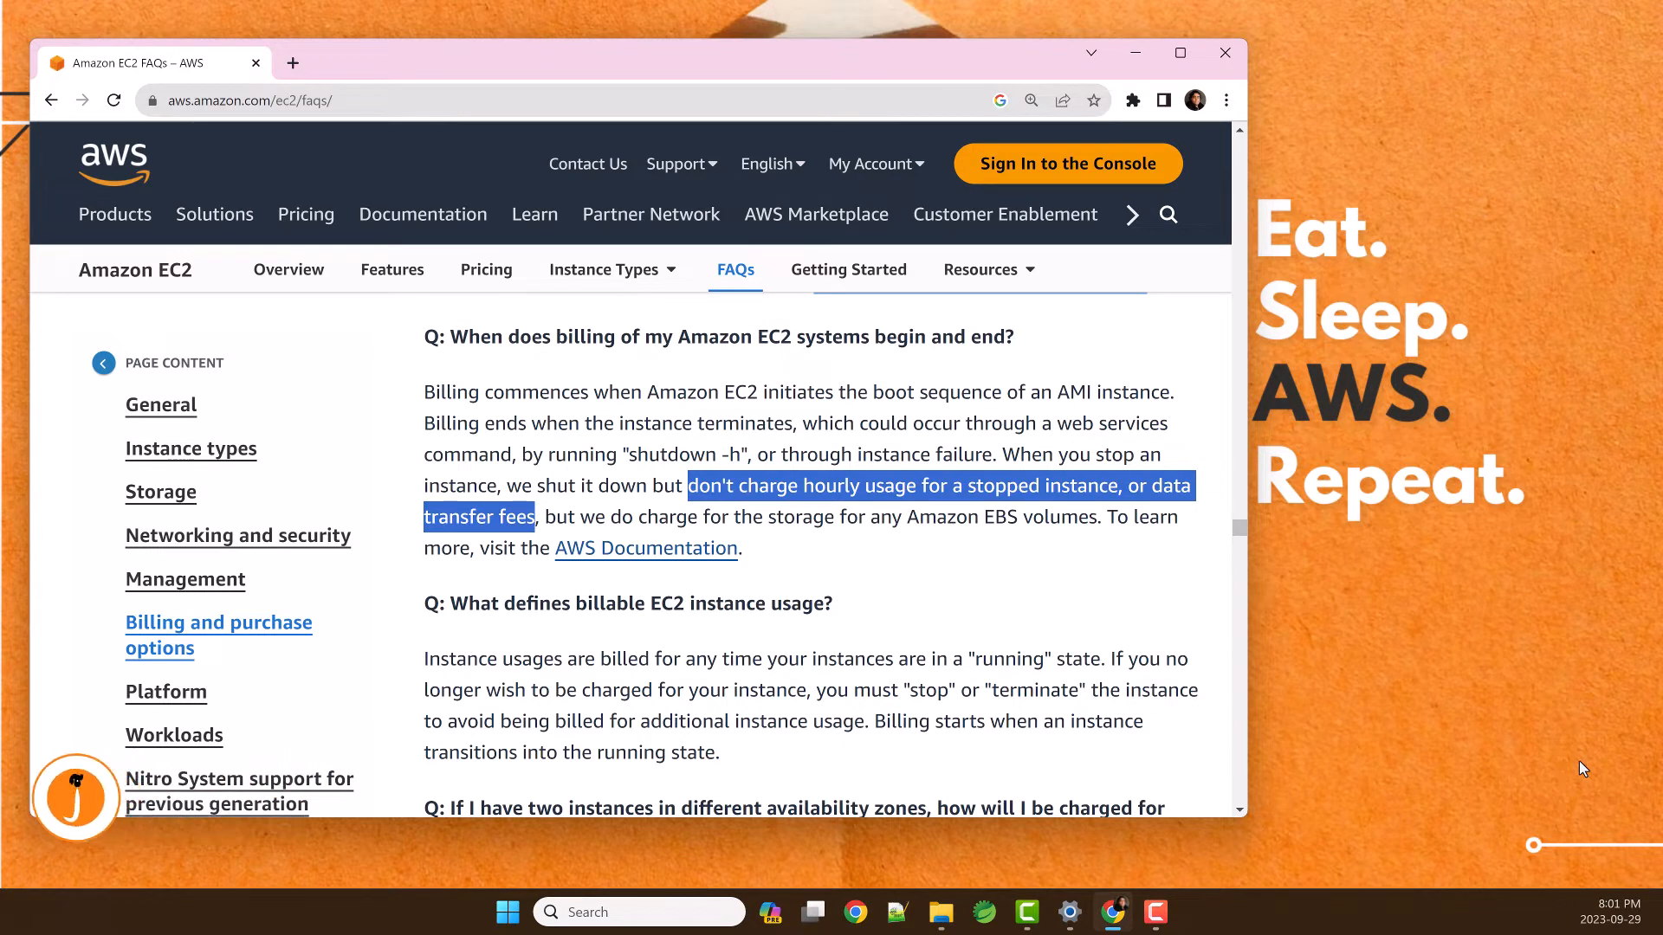
left_click(350, 16)
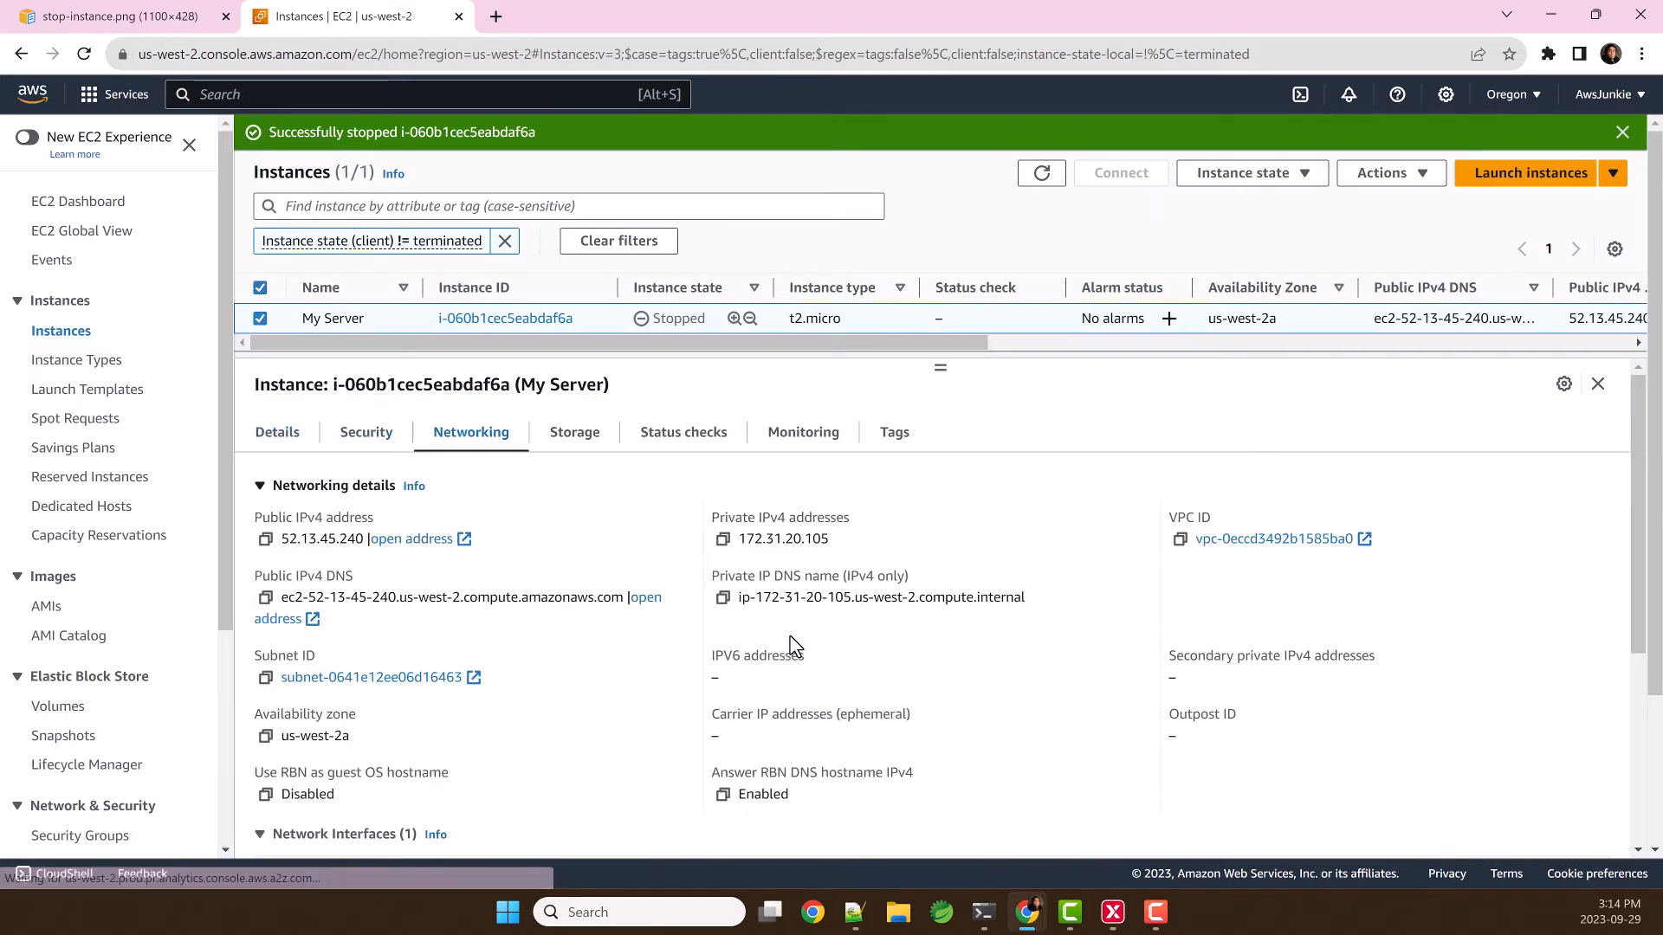
Select root volume vol-01e807e61e1c7c975 under Storage, then scroll to Elastic IP 52.13.45.240.
scroll("down", 3)
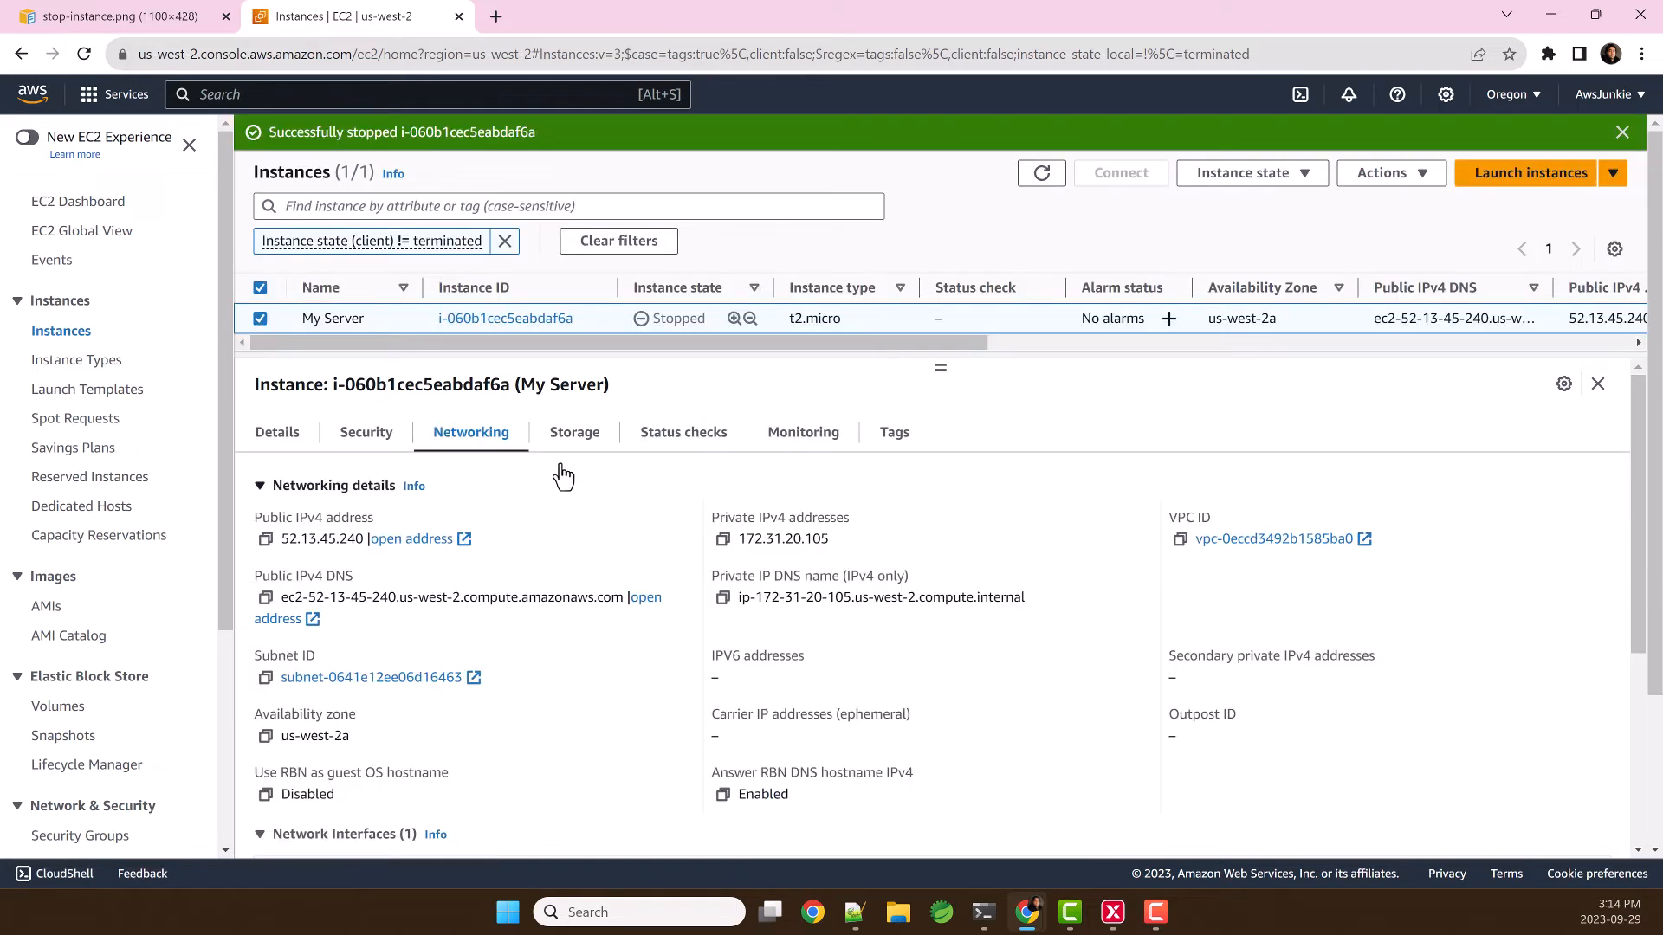
left_click(574, 431)
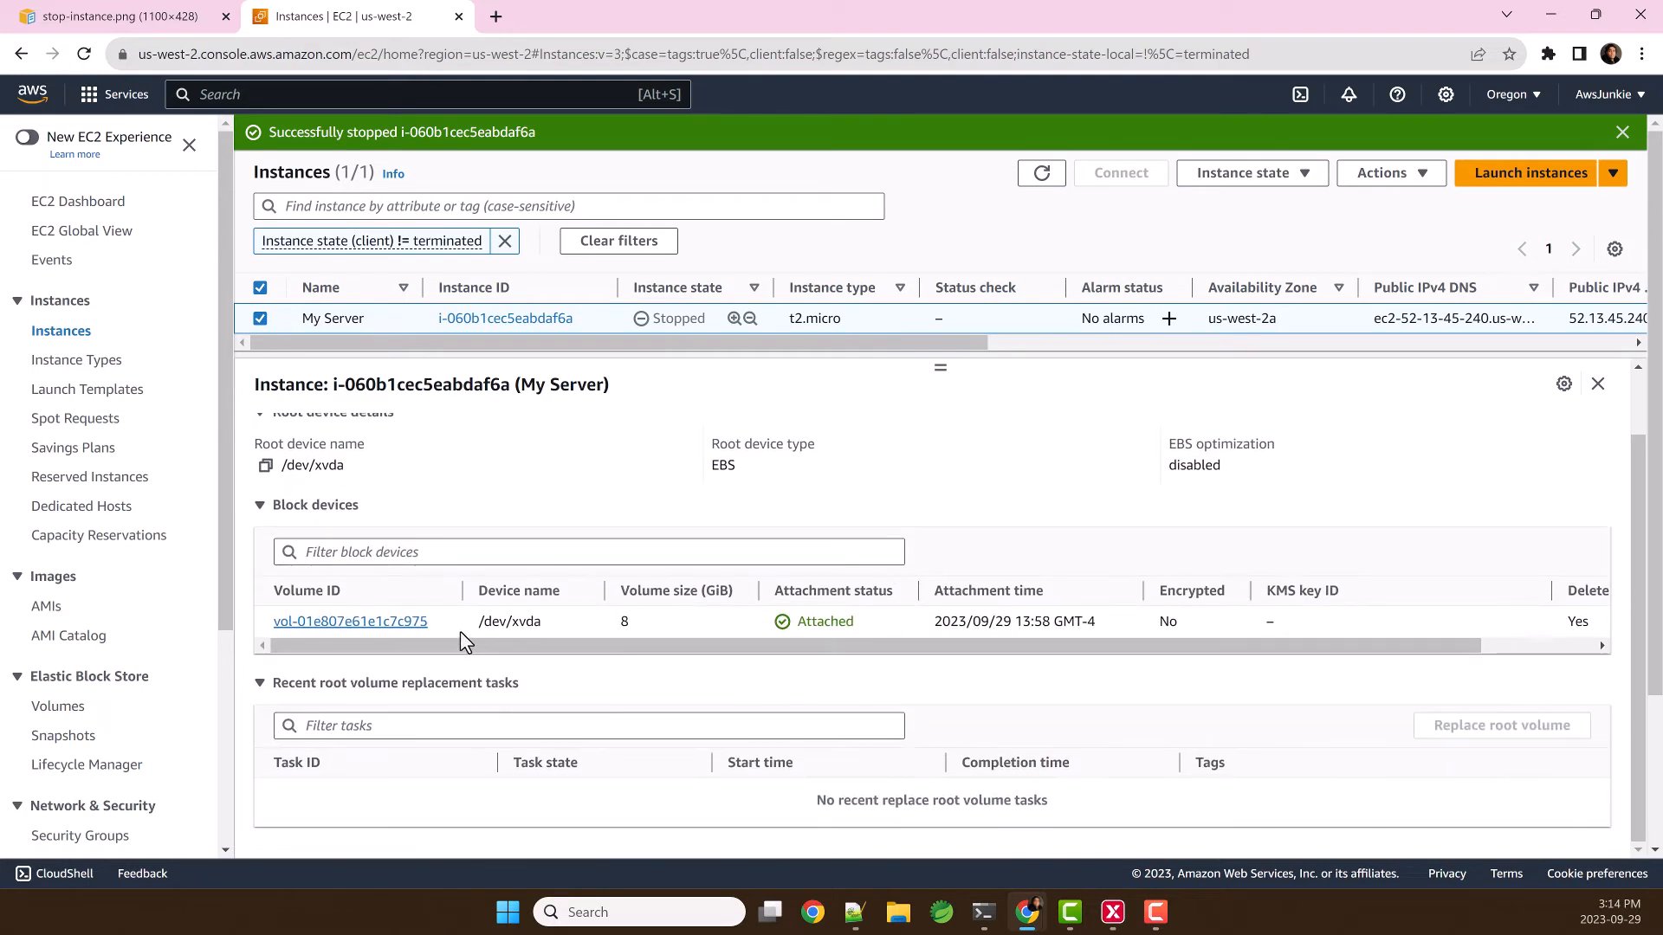
double_click(350, 622)
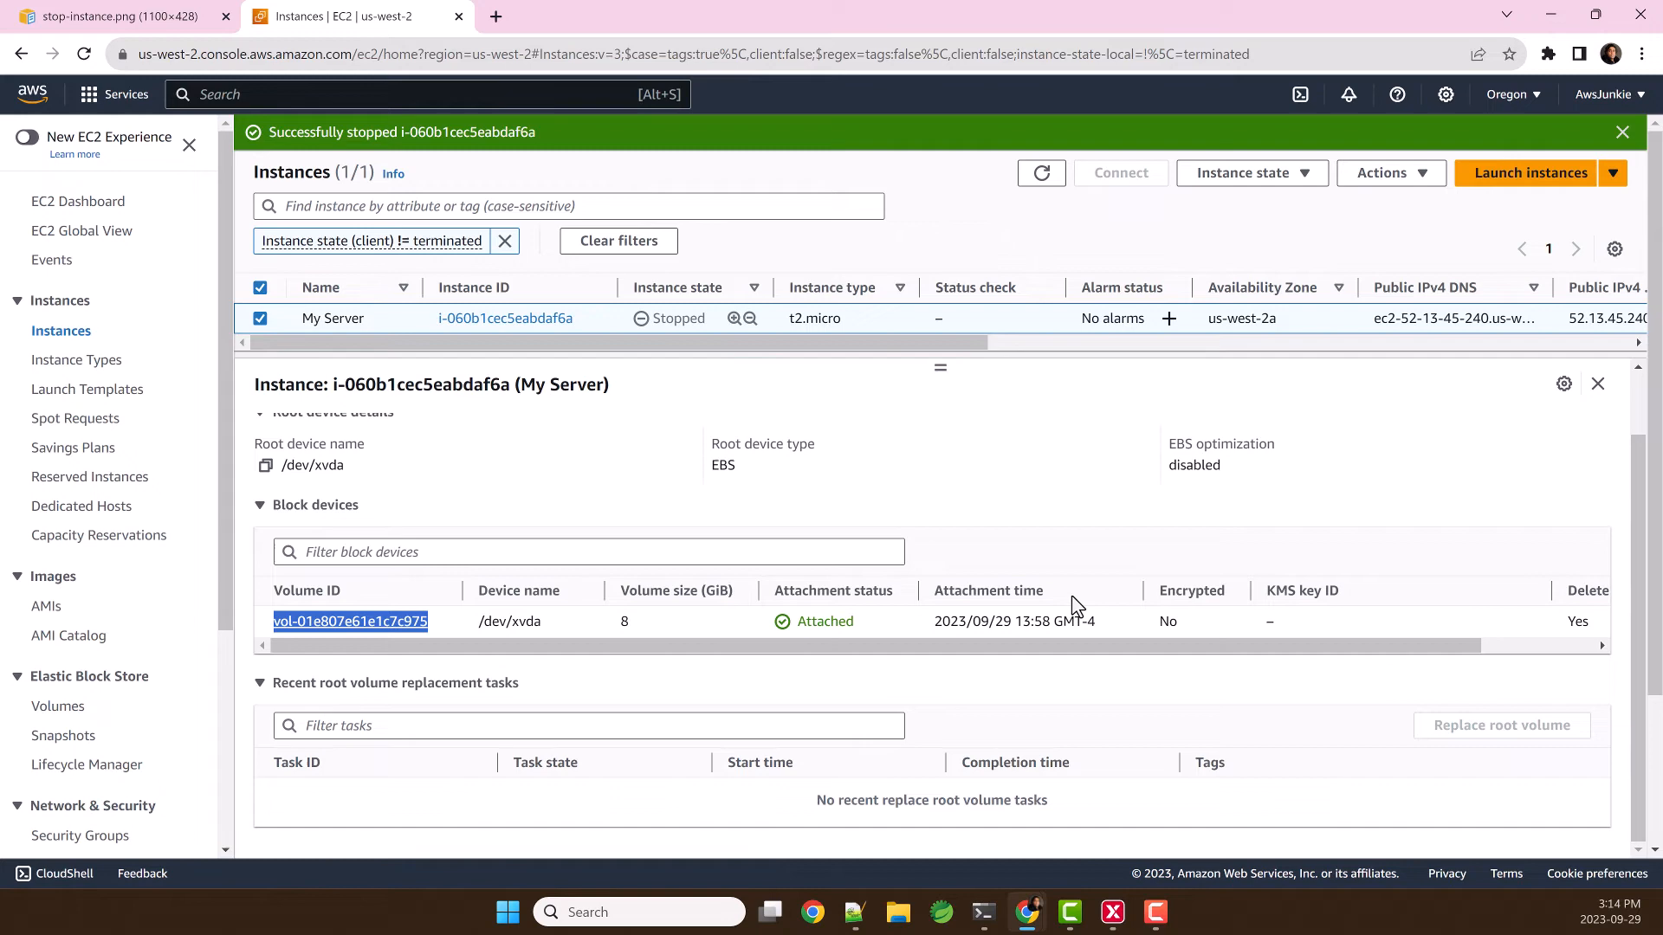
scroll("down", 3)
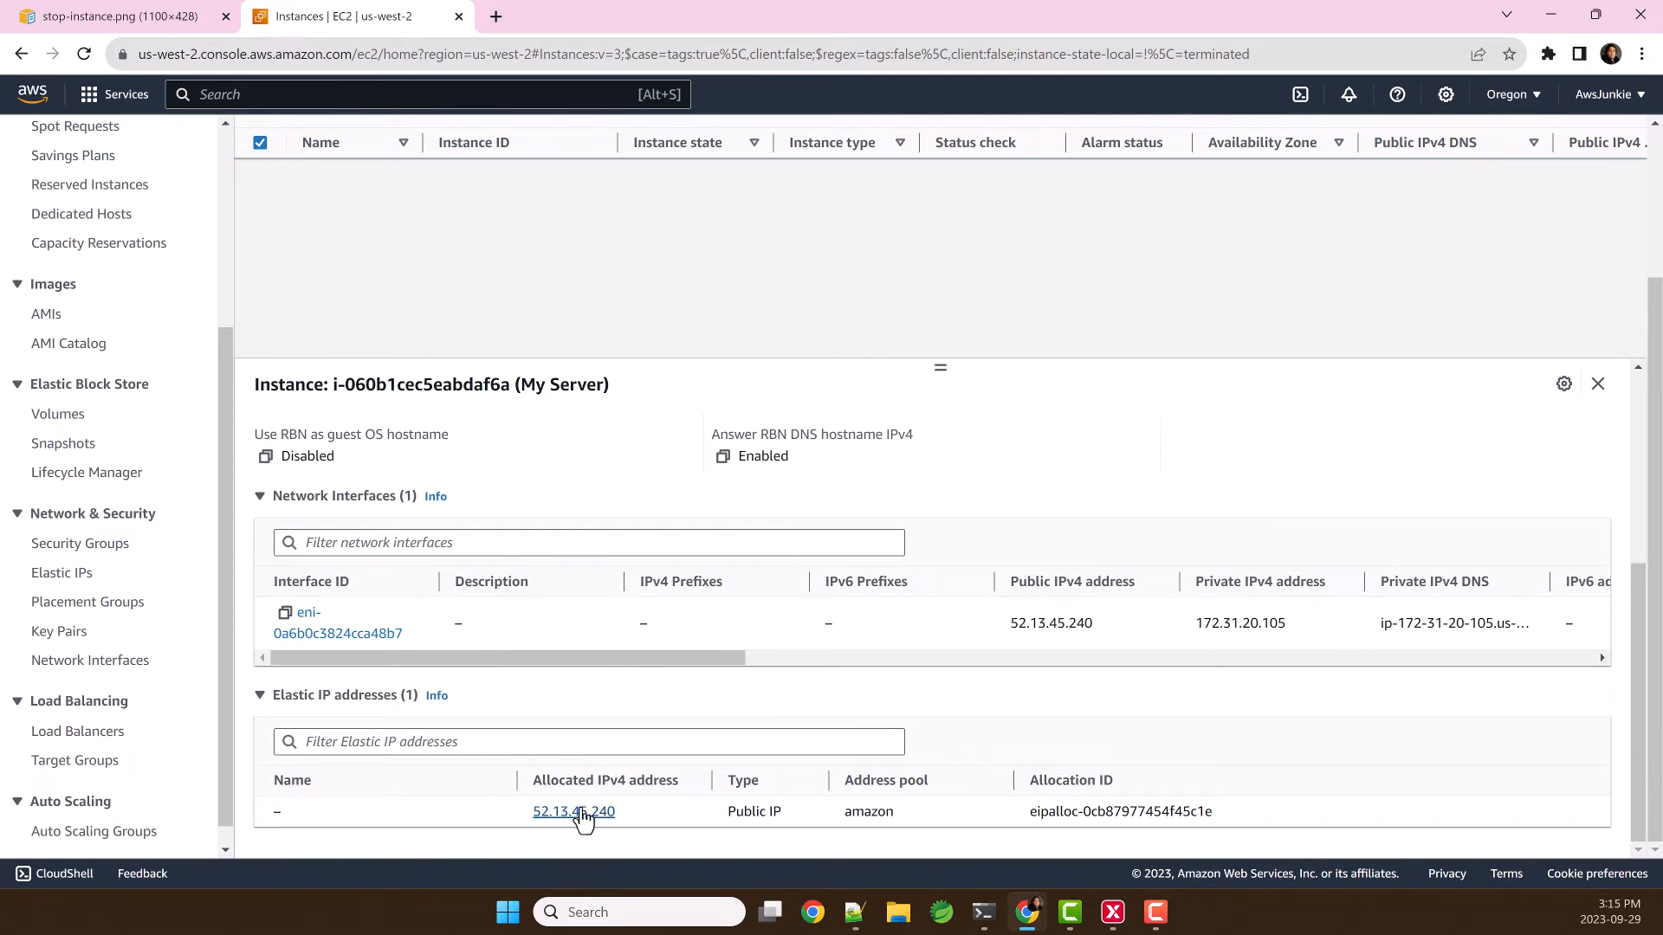
Disassociate Elastic IP 52.13.45.240 from My Server.
left_click(573, 811)
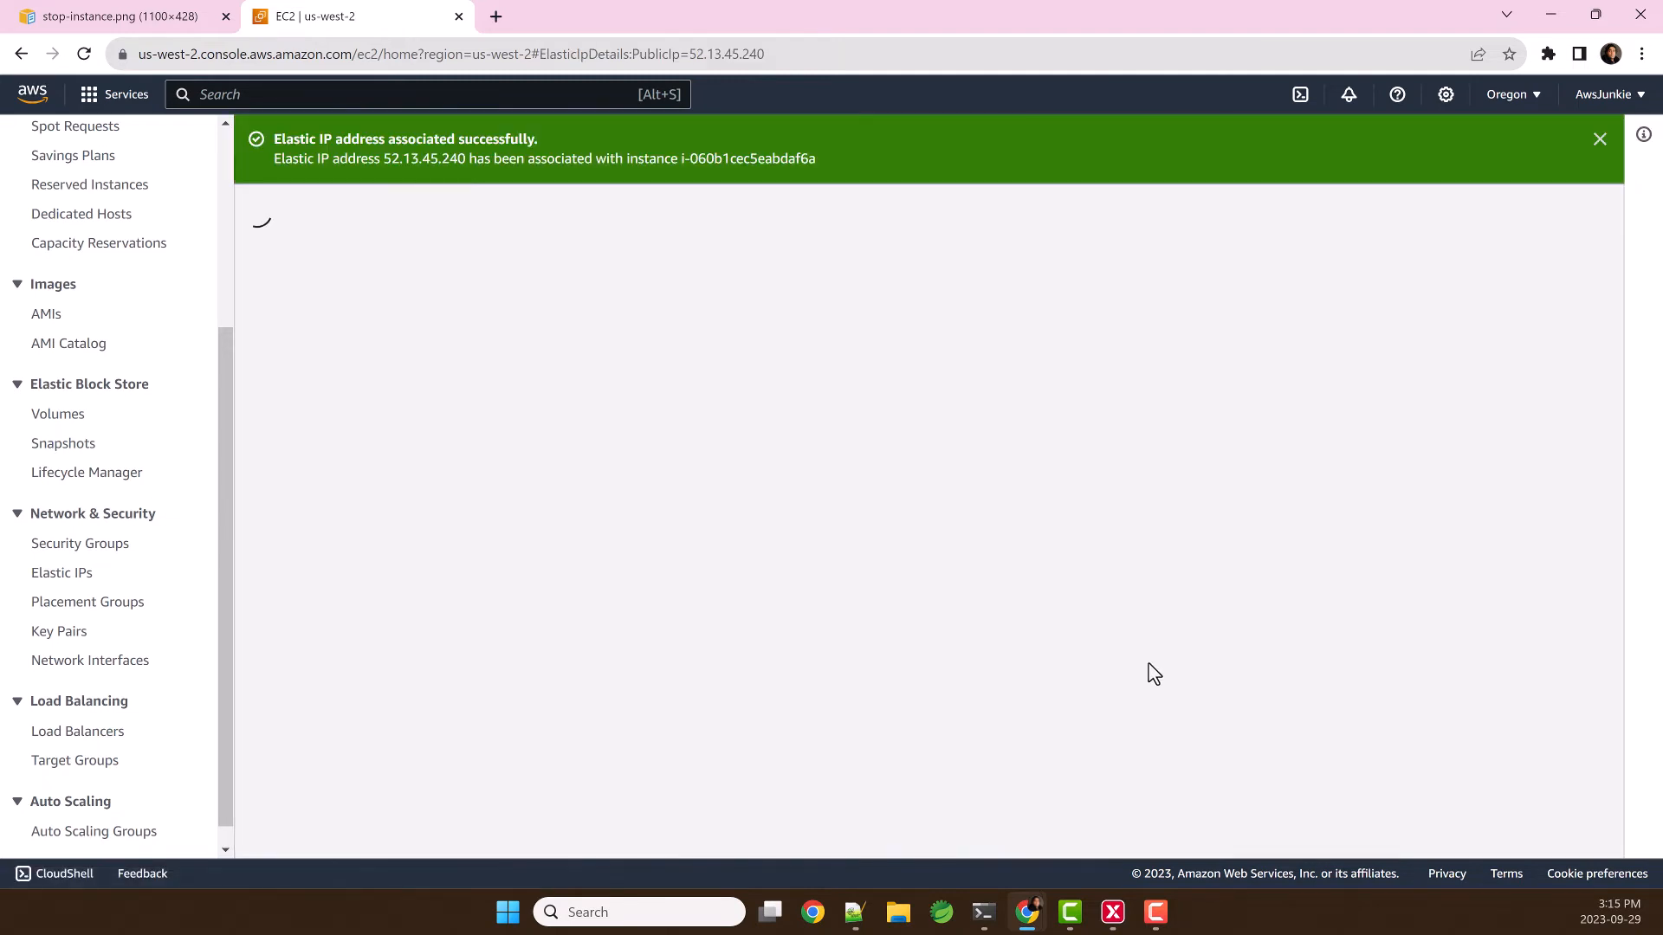
left_click(1151, 703)
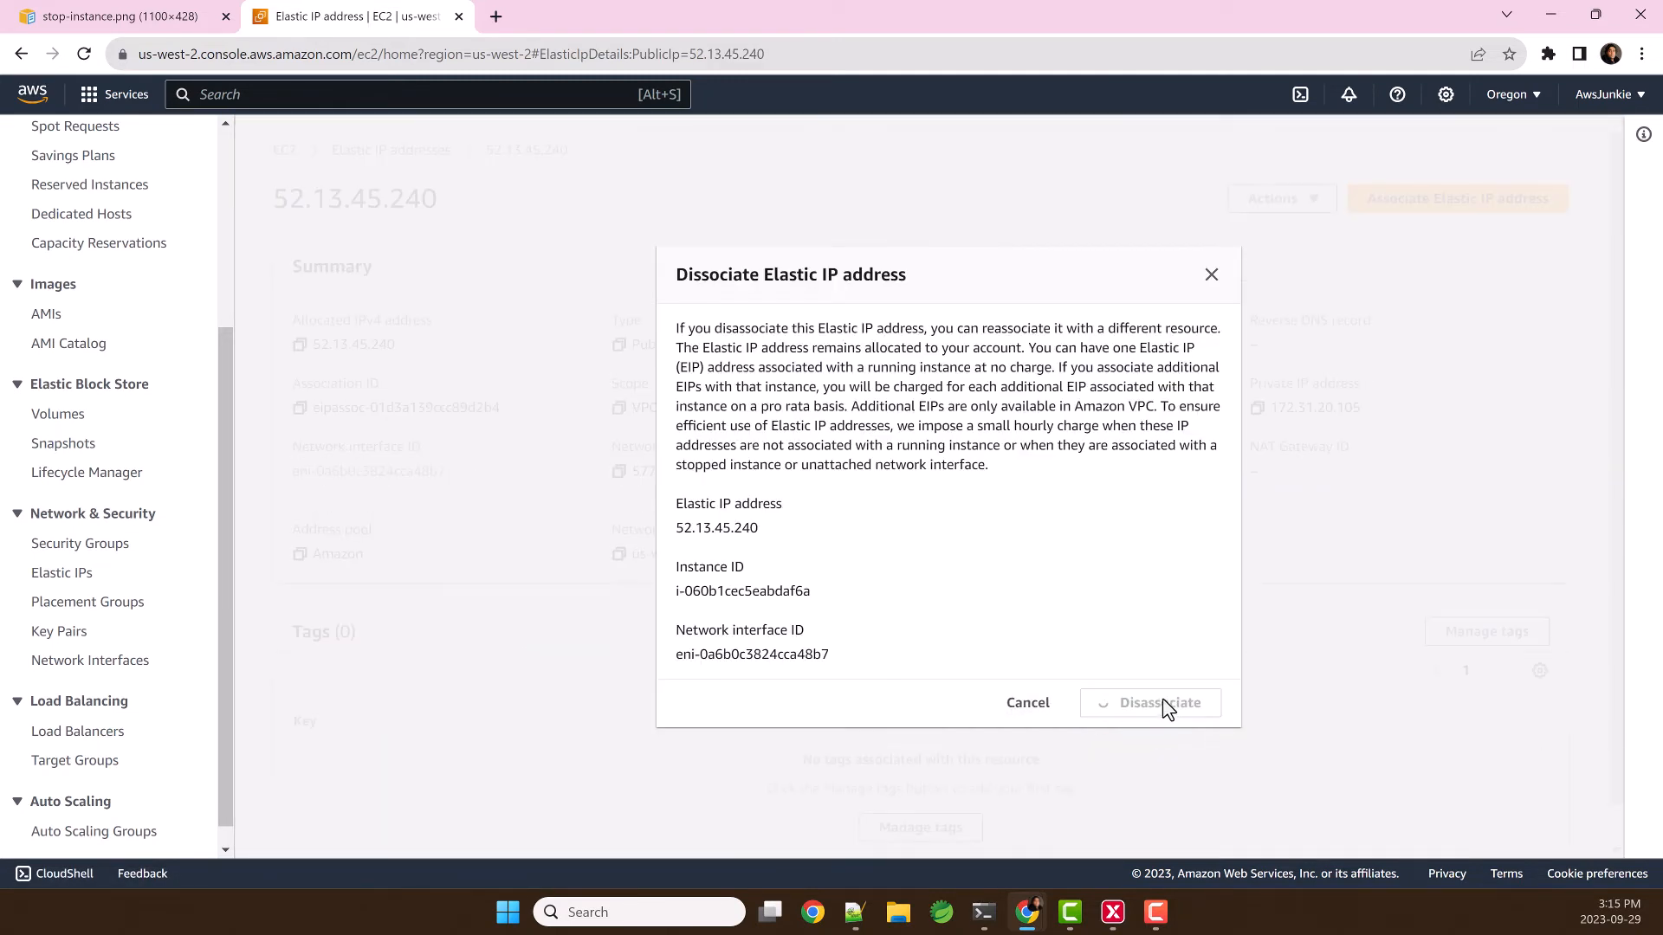
left_click(1150, 703)
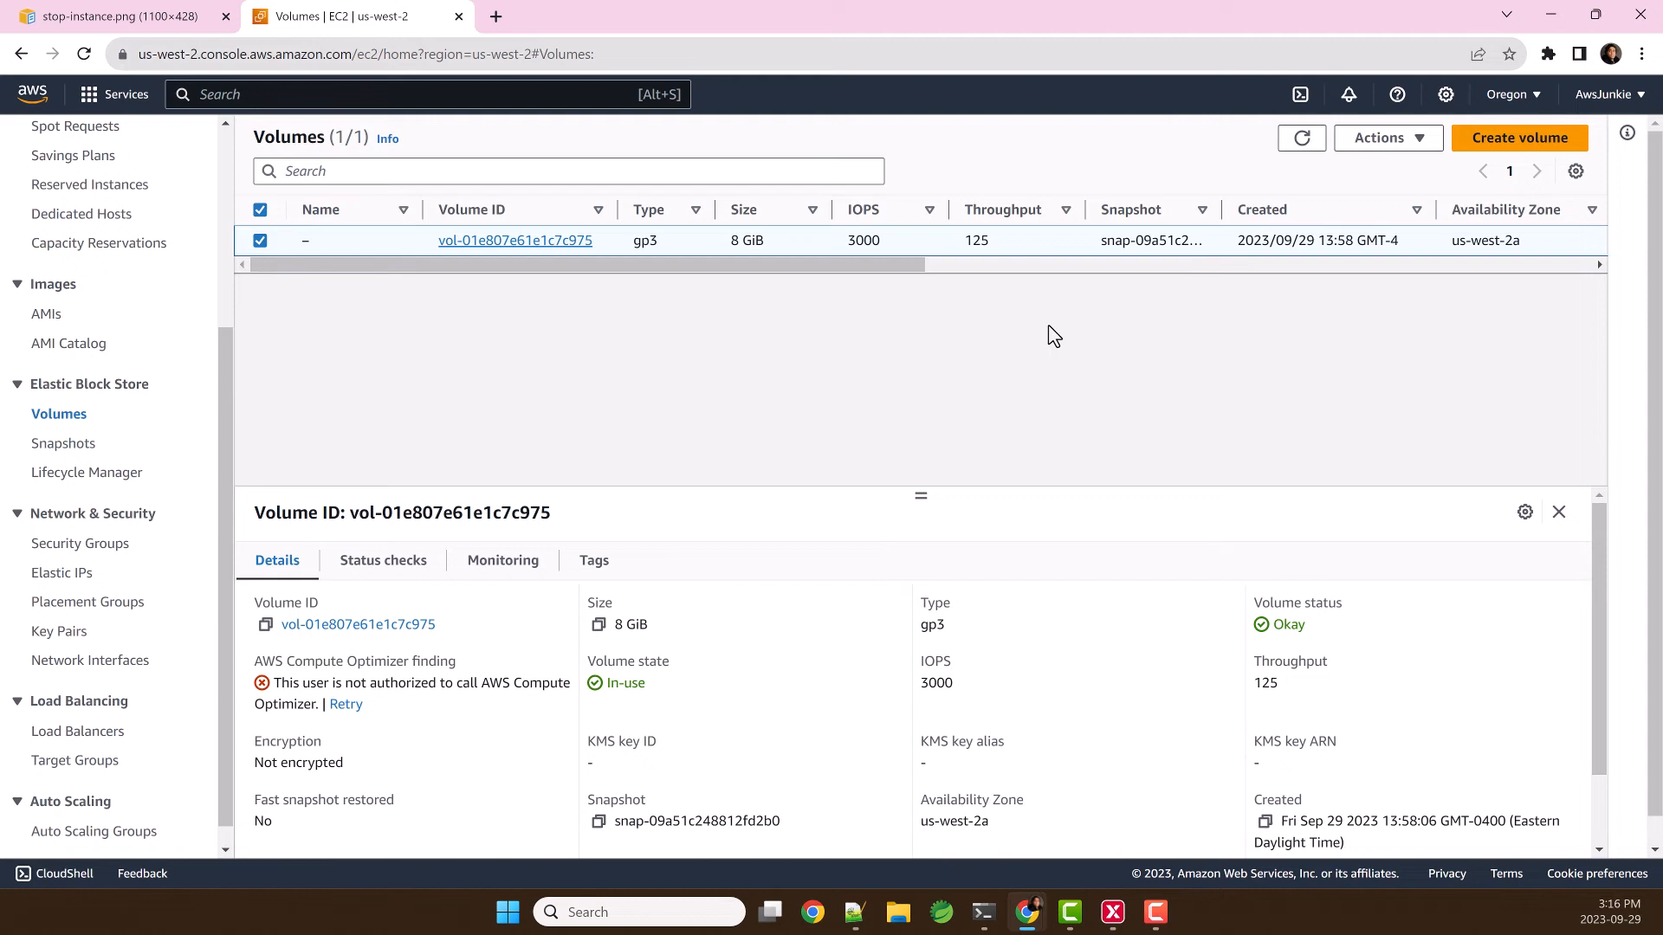
mouse_move(1368, 172)
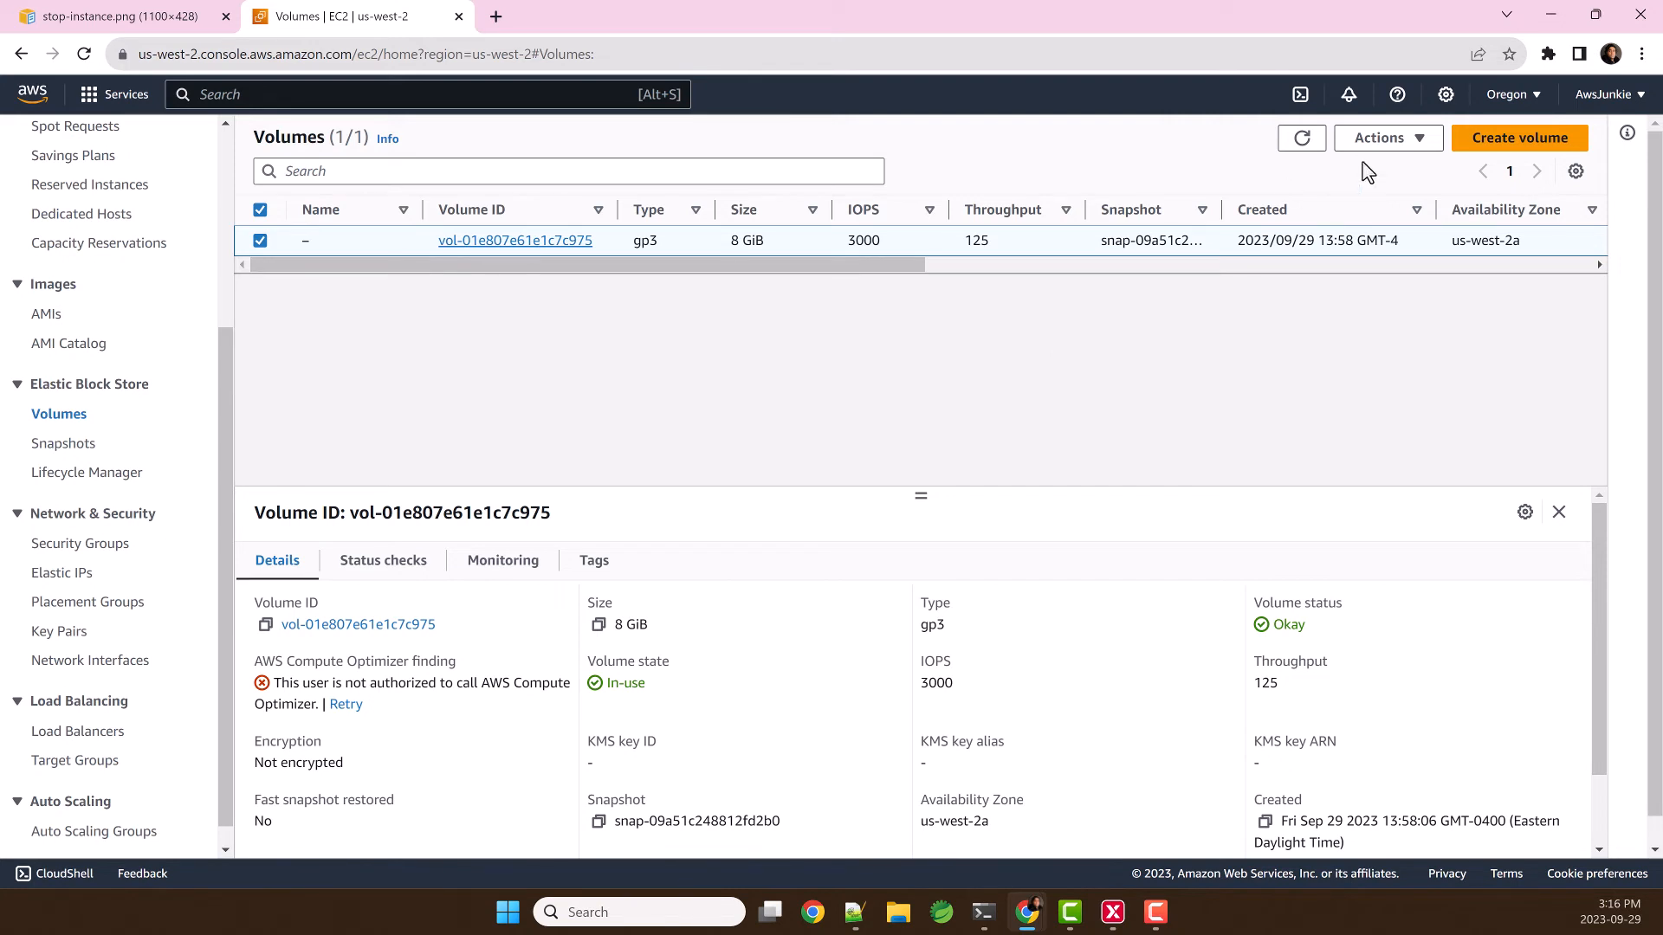
Show the root volume's Actions menu, with Detach volume available and Delete volume greyed out.
left_click(1379, 138)
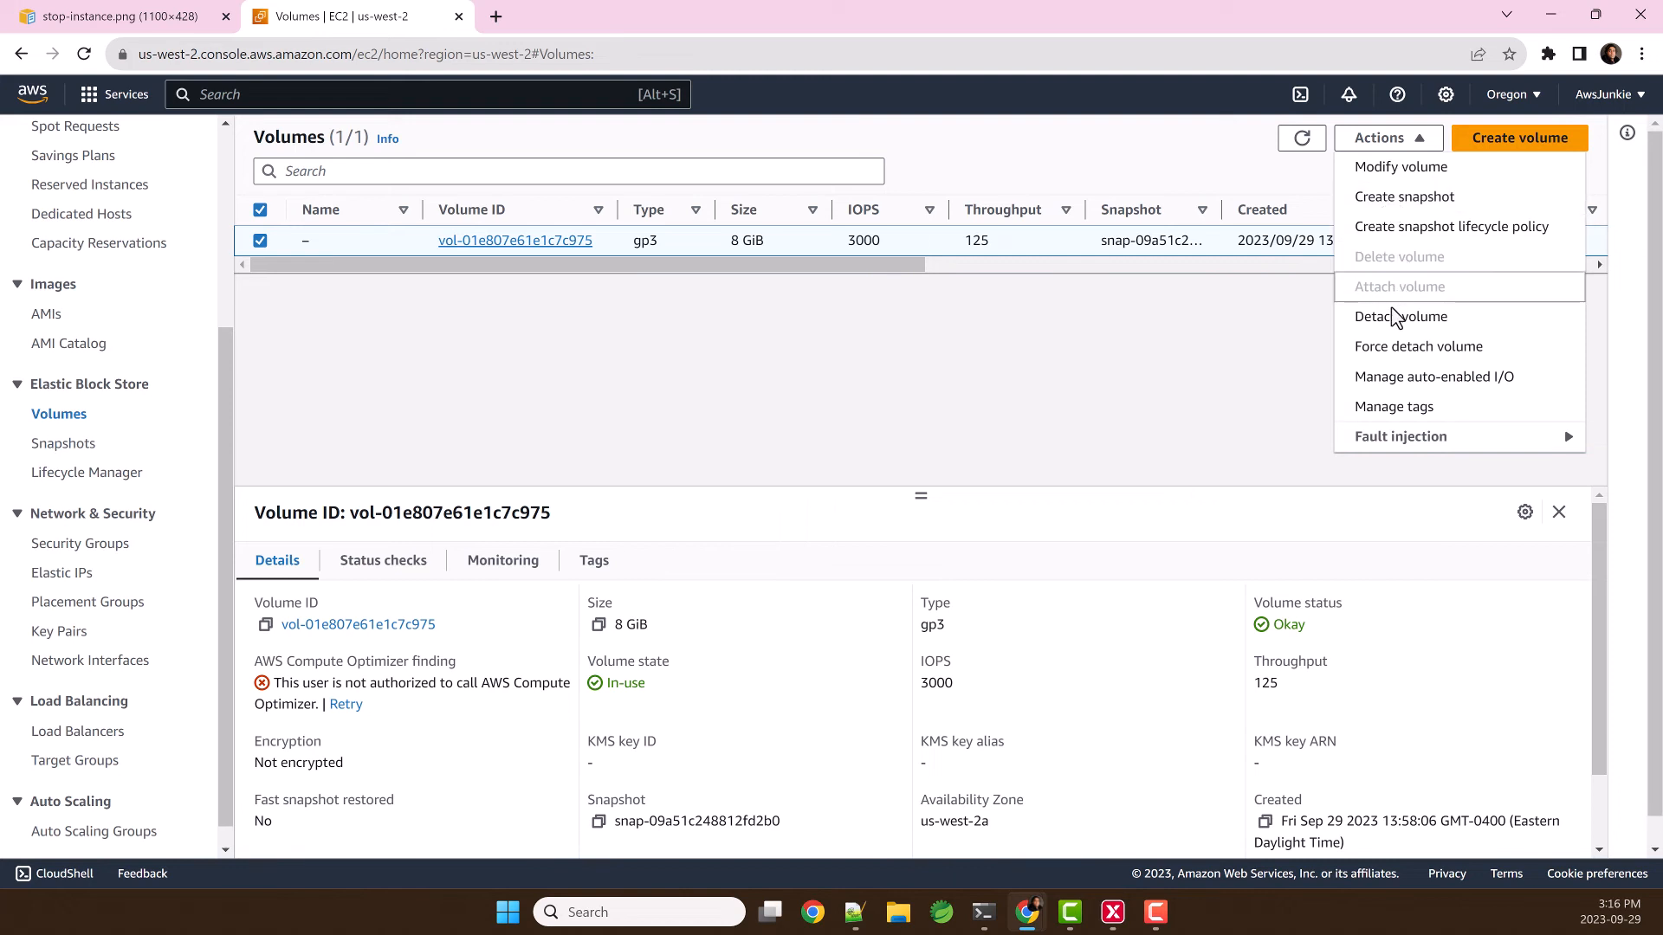
mouse_move(1393, 275)
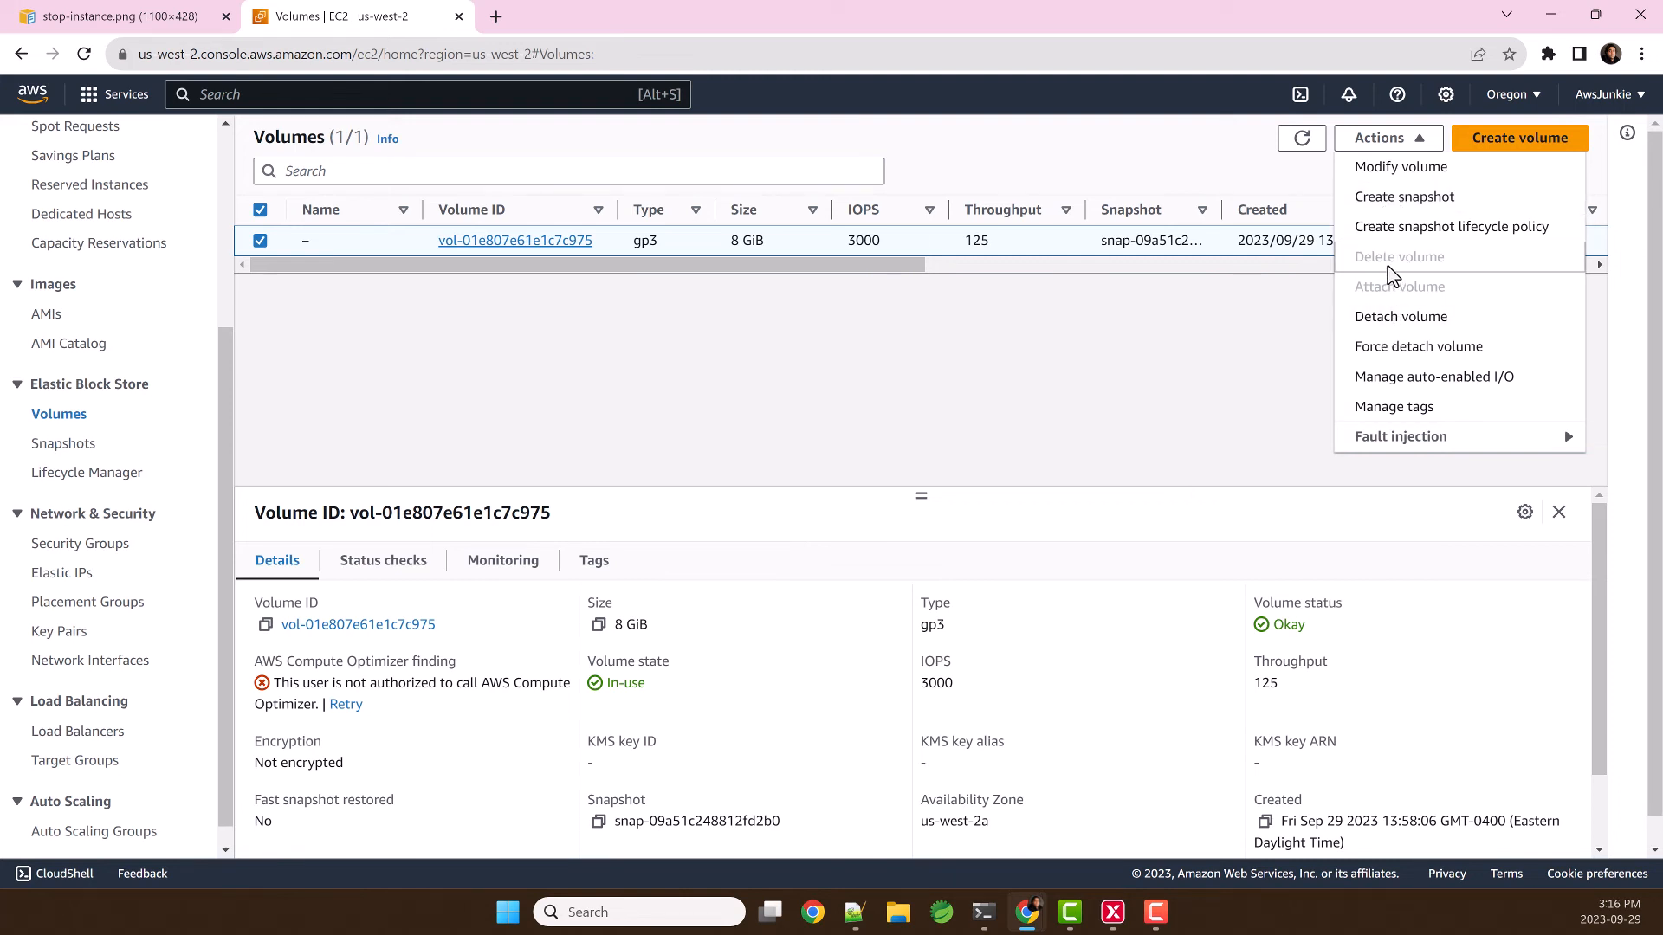